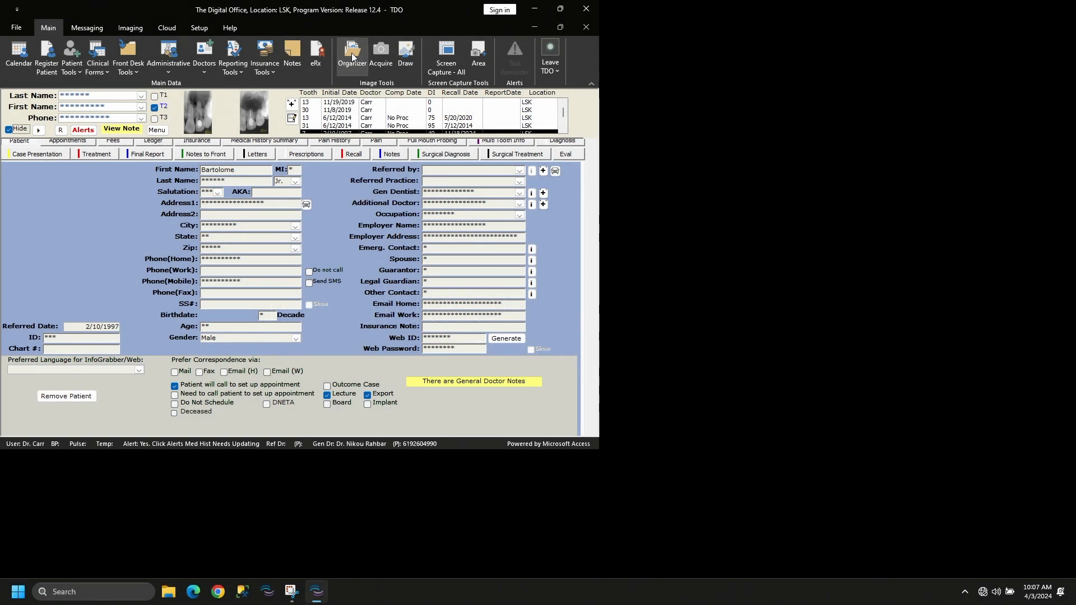
Open the image Organizer from the Main ribbon's Image Tools group.
left_click(351, 55)
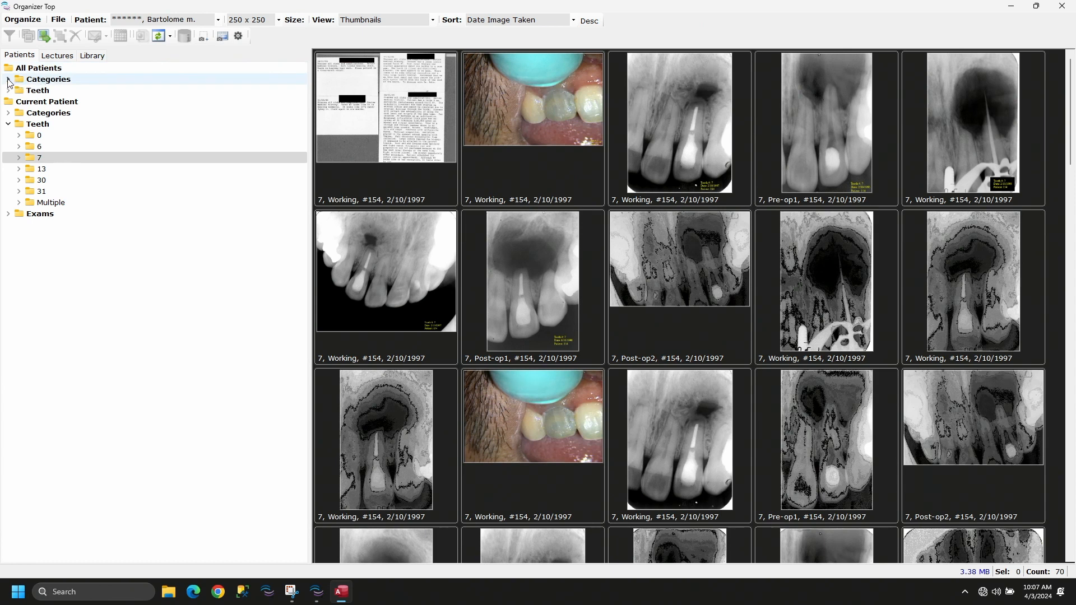
Show all patients' Paint Picture drawings dated 12/1/2020 through 4/3/2023.
left_click(9, 79)
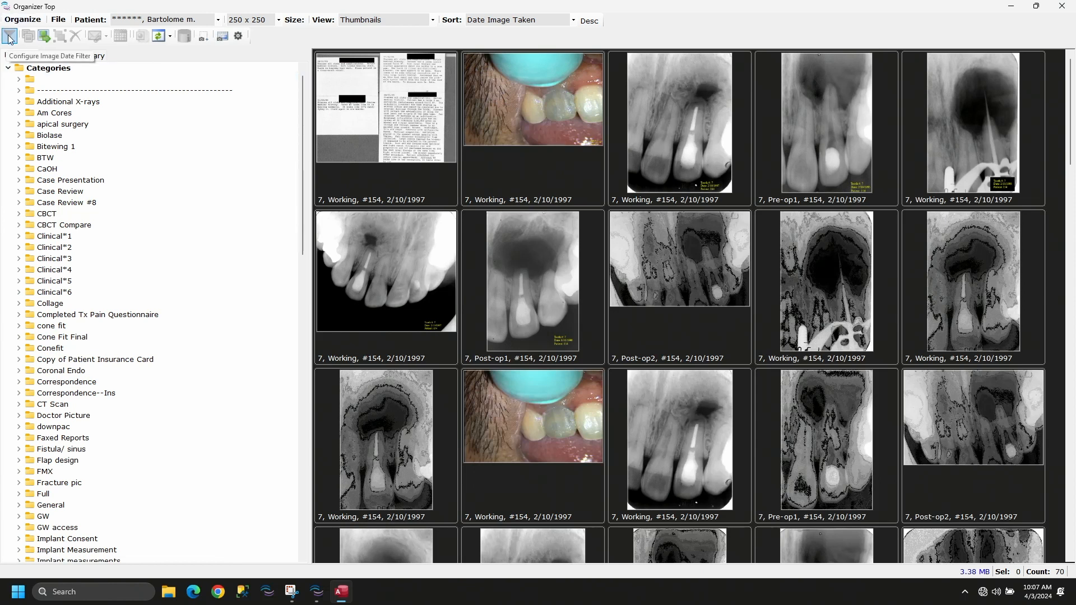
left_click(8, 35)
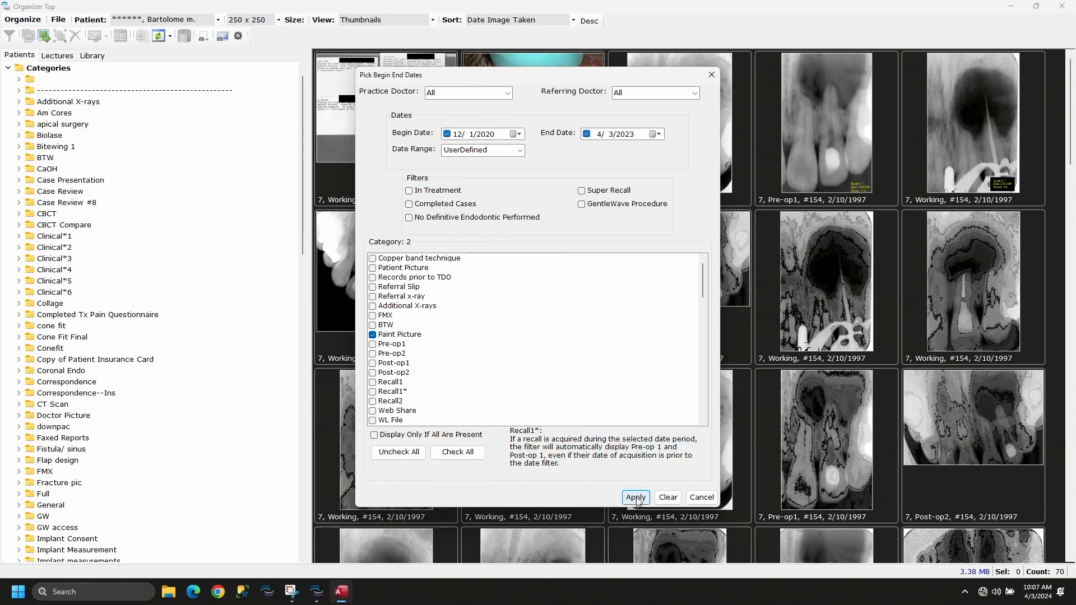
left_click(634, 498)
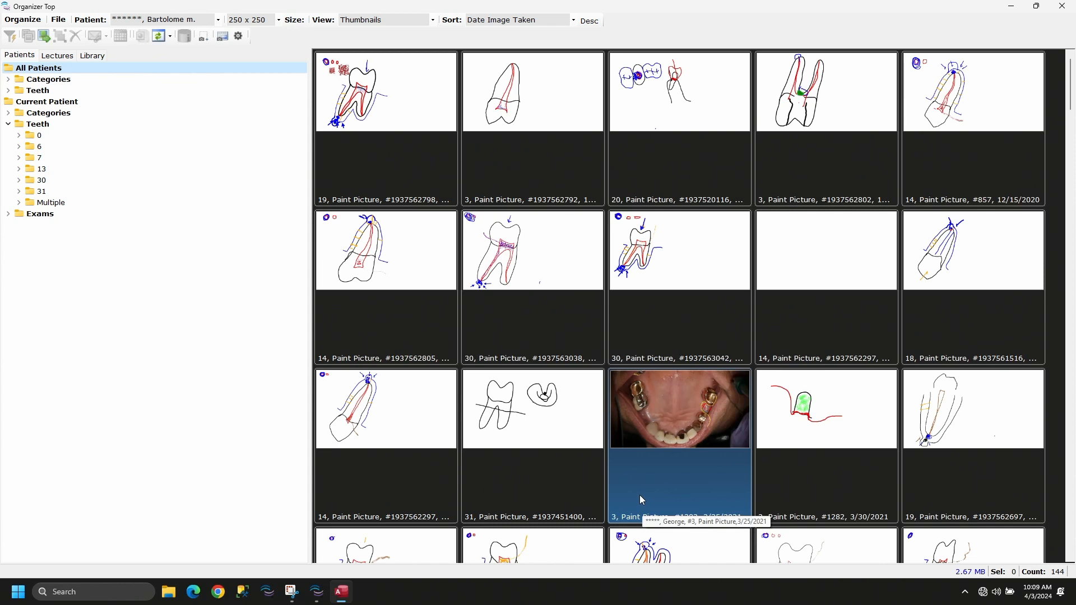
Select the tooth 9 Paint Picture thumbnail and start a slideshow of it.
scroll("down", 3)
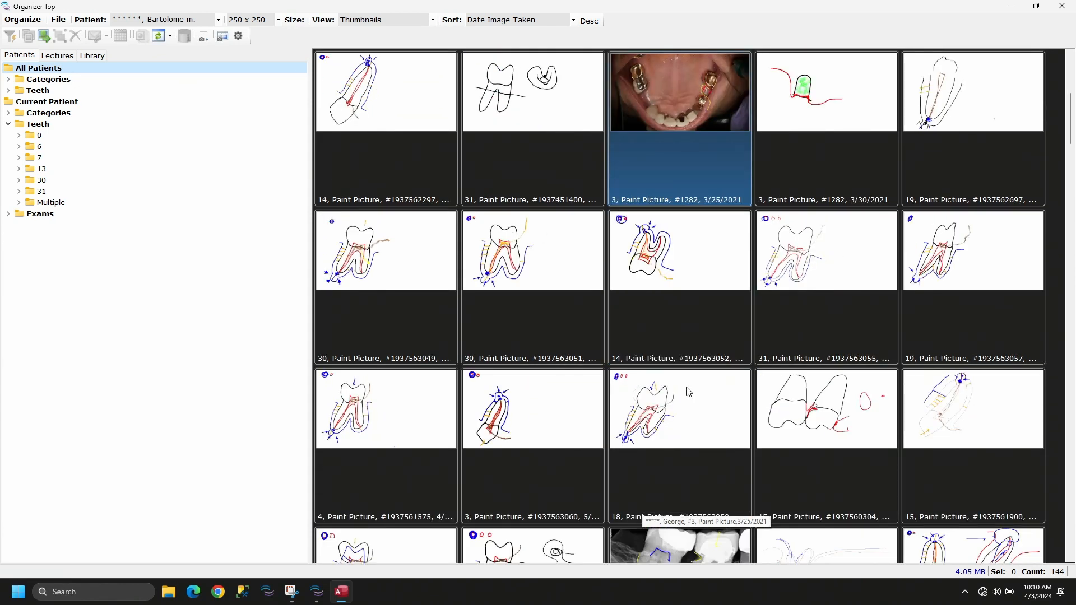
scroll("down", 3)
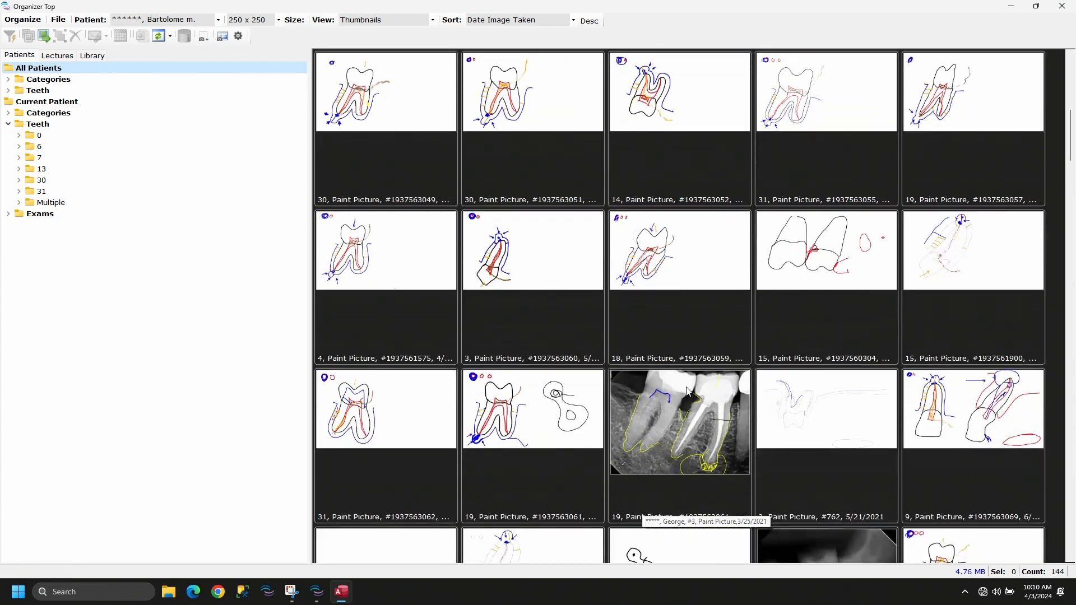
left_click(972, 425)
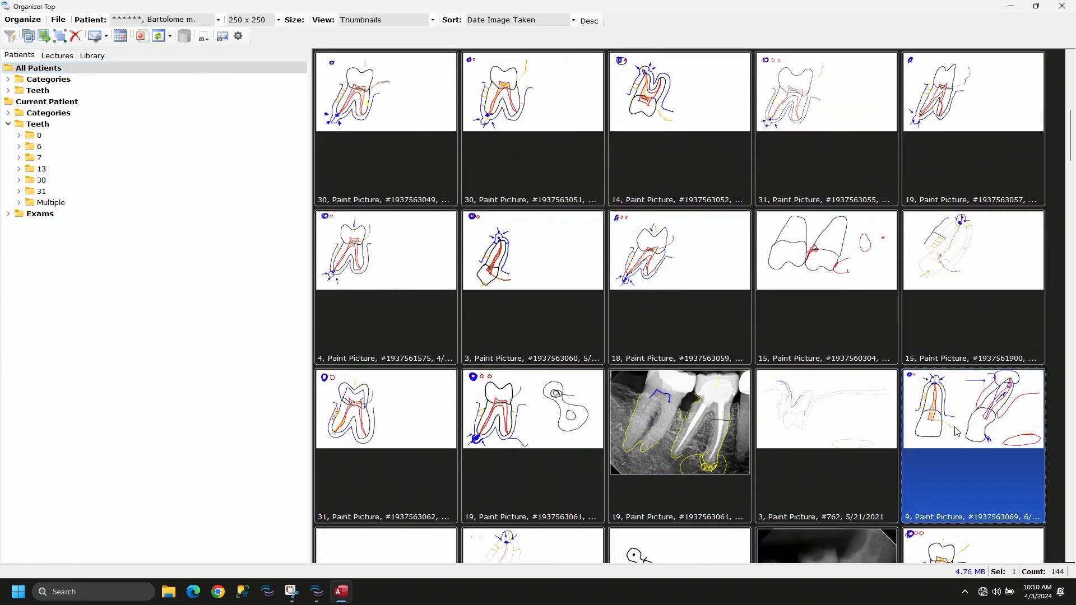
left_click(29, 36)
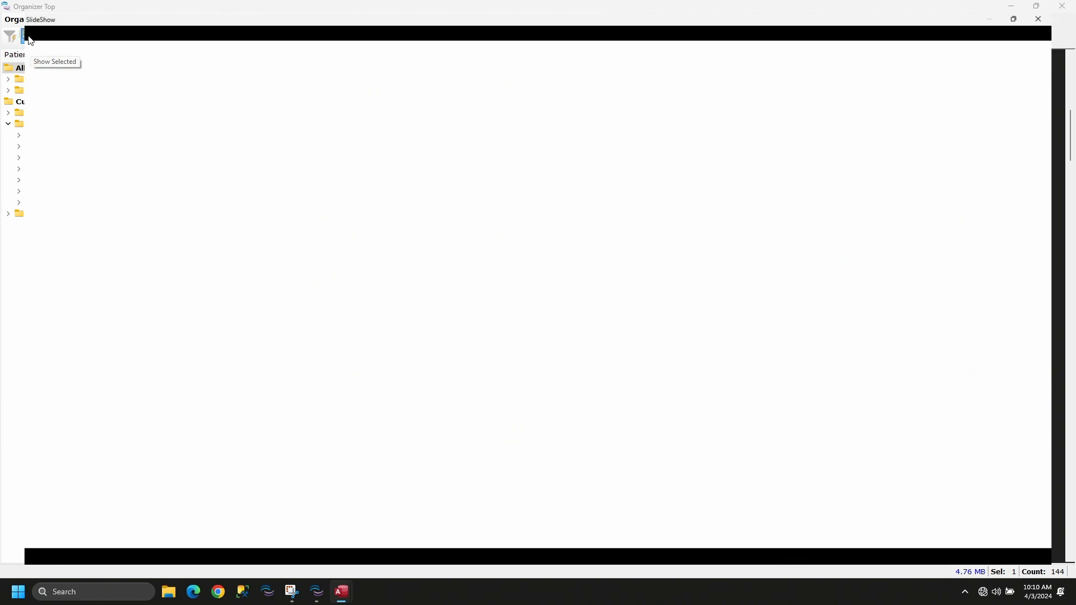
View the tooth 9 drawing in the SlideShow window.
left_click(27, 35)
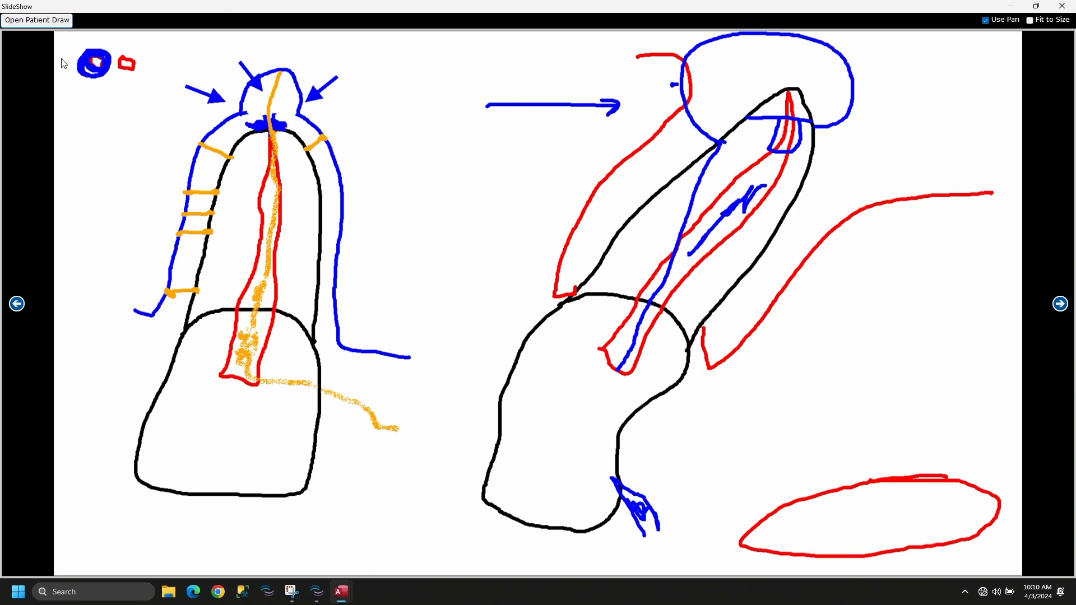
mouse_move(988, 144)
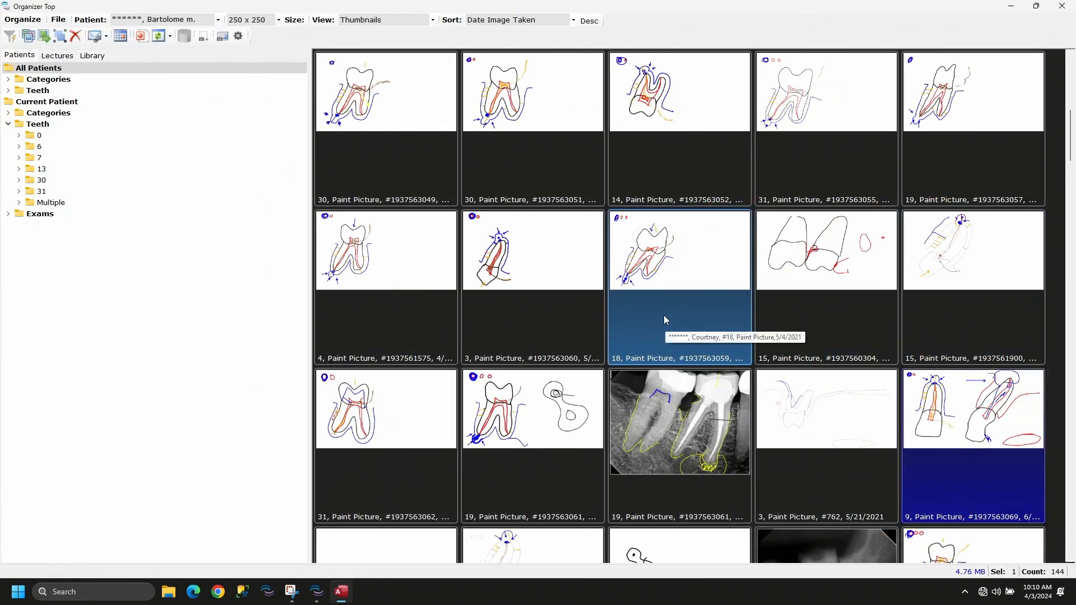
scroll("down", 3)
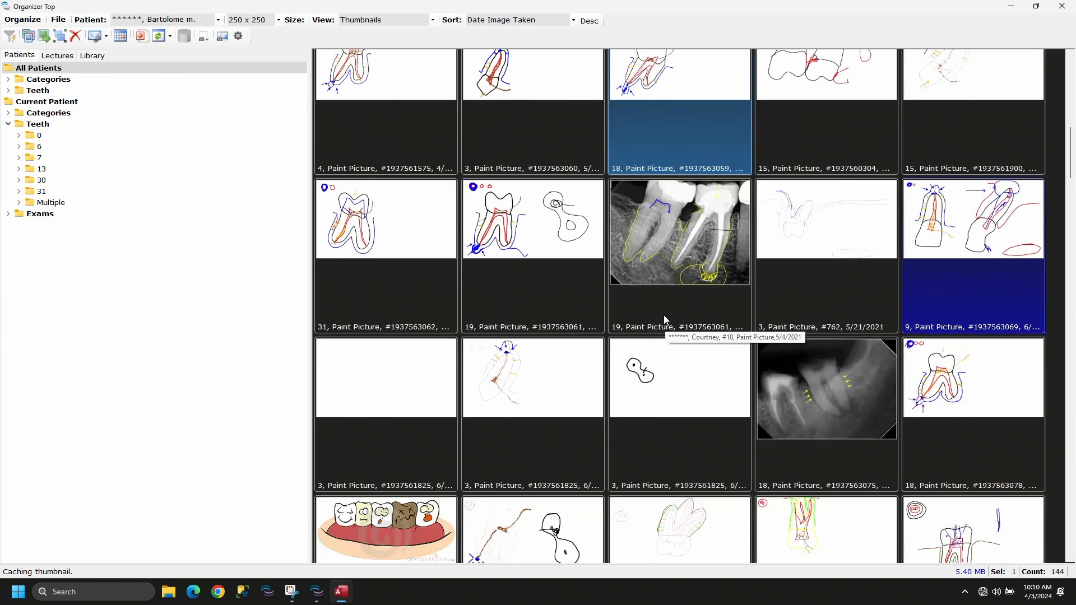
double_click(679, 231)
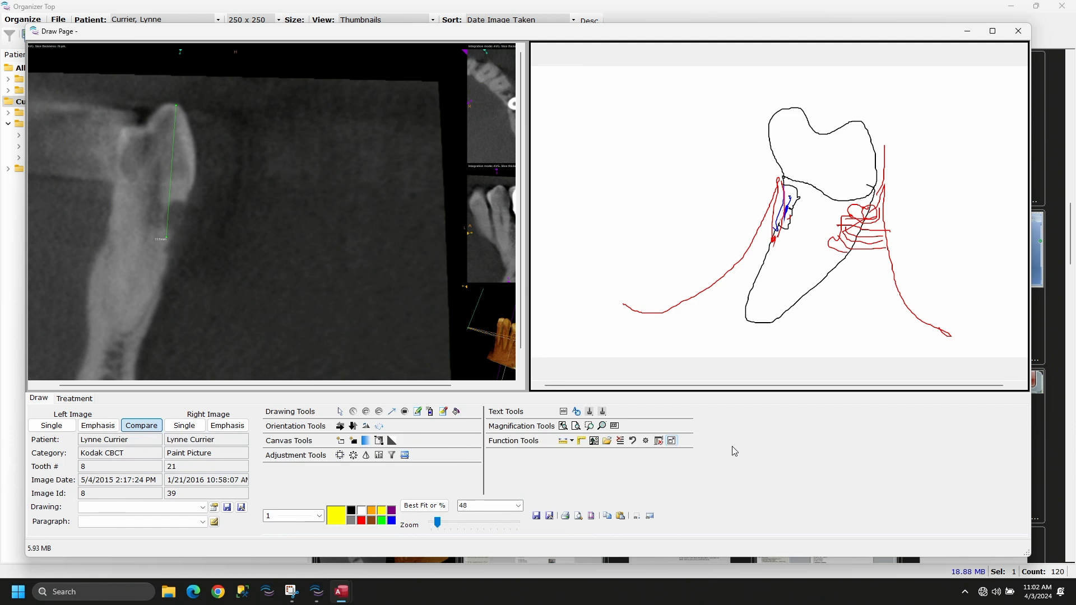
left_click(1017, 31)
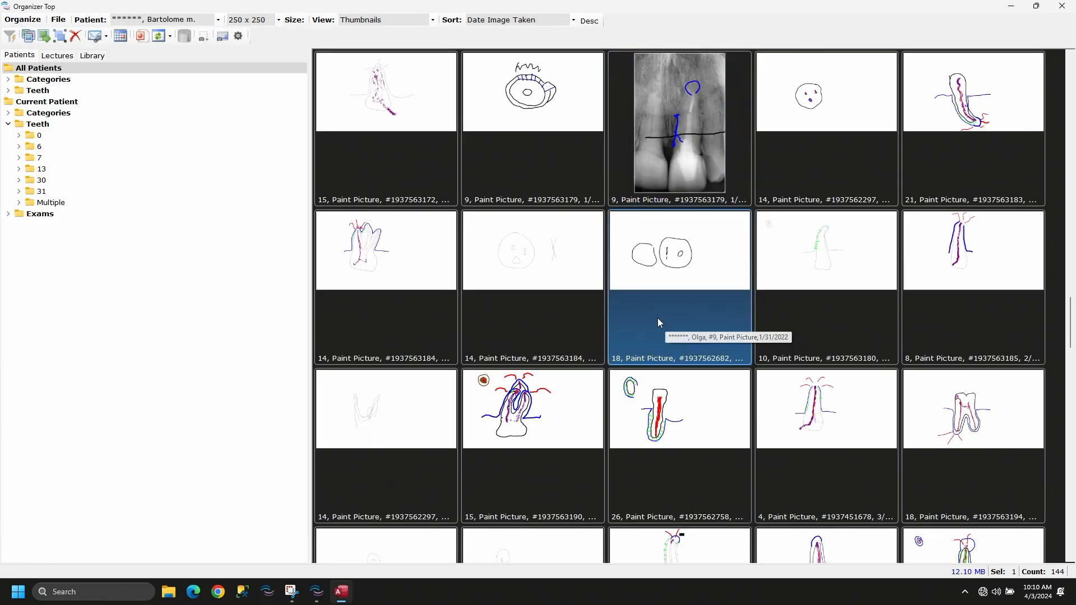
left_click(825, 408)
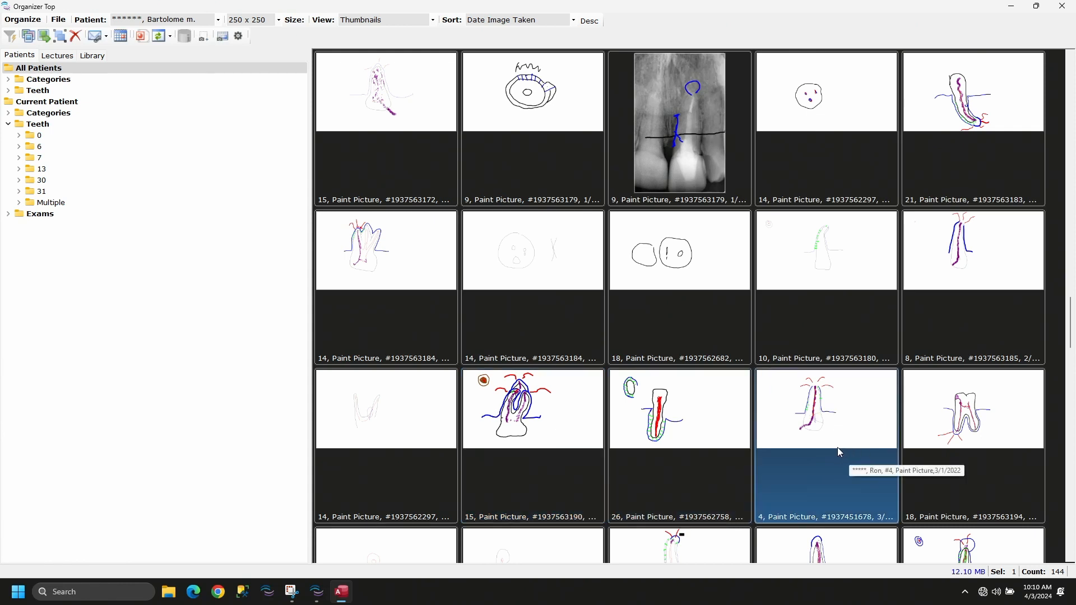
scroll("down", 3)
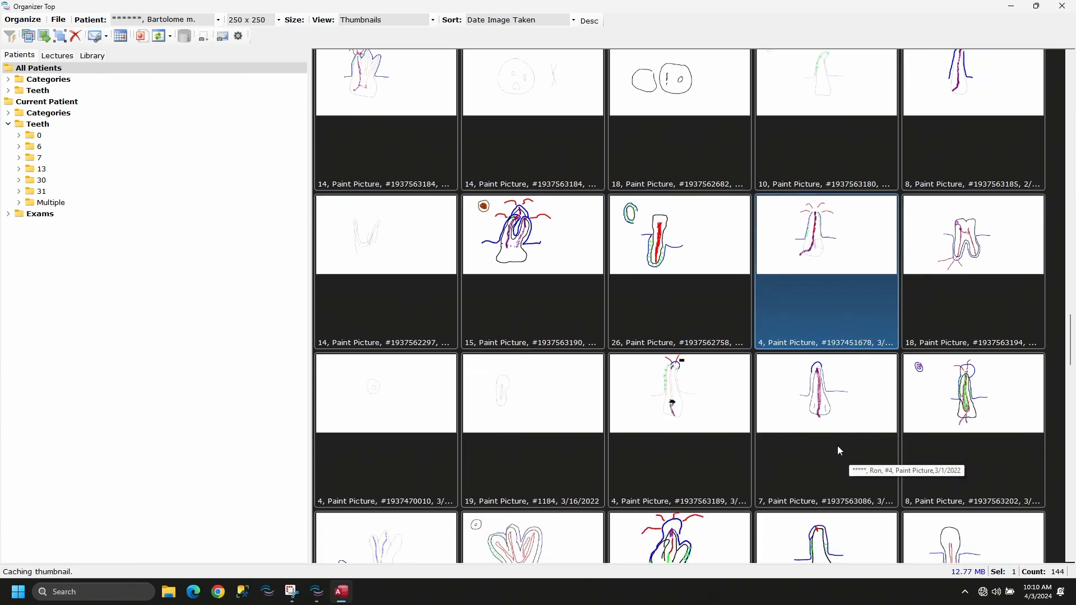
scroll("down", 3)
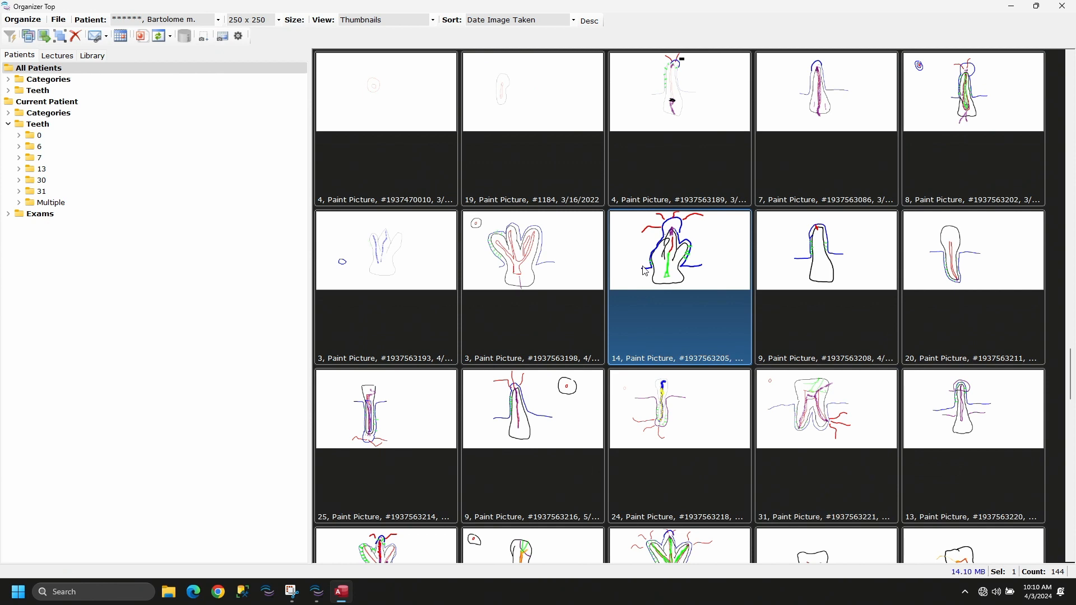